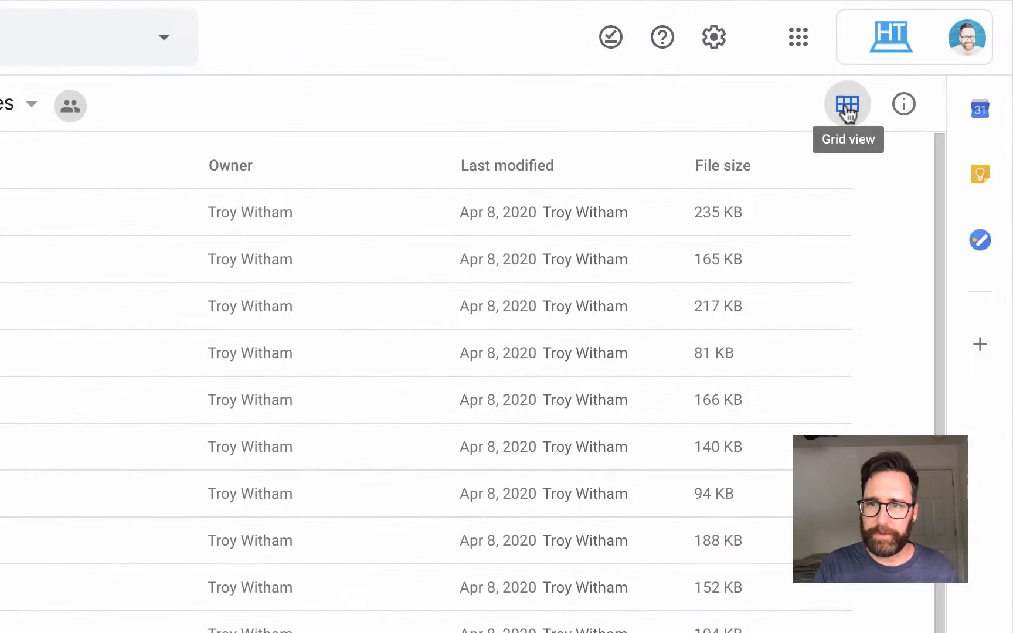
Switch Disney Movies to grid view, browse the thumbnails, and select IMG_1173.JPG
left_click(847, 103)
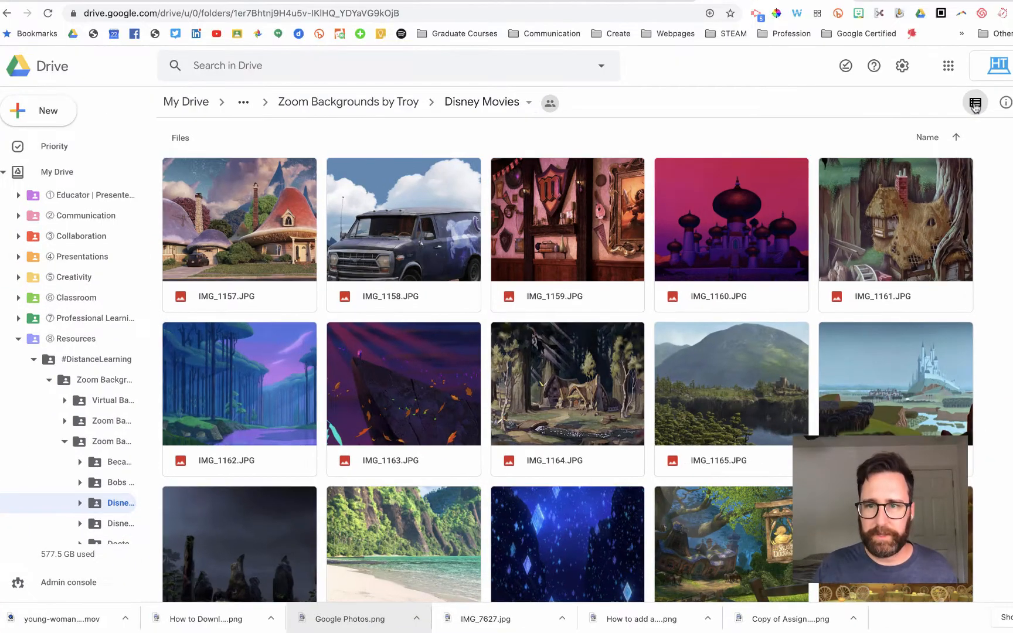
scroll("down", 3)
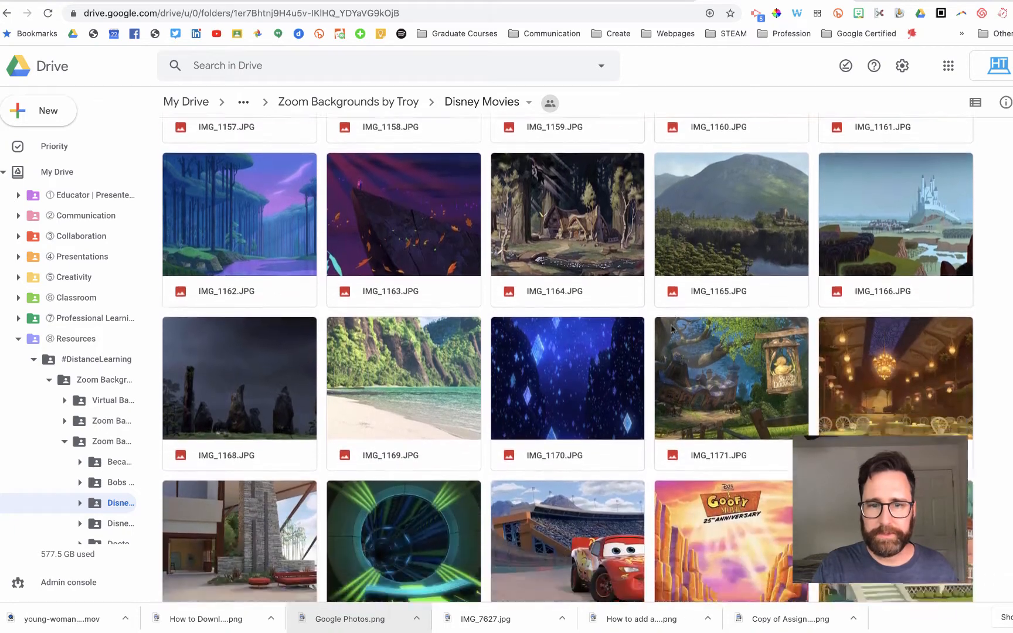
scroll("down", 3)
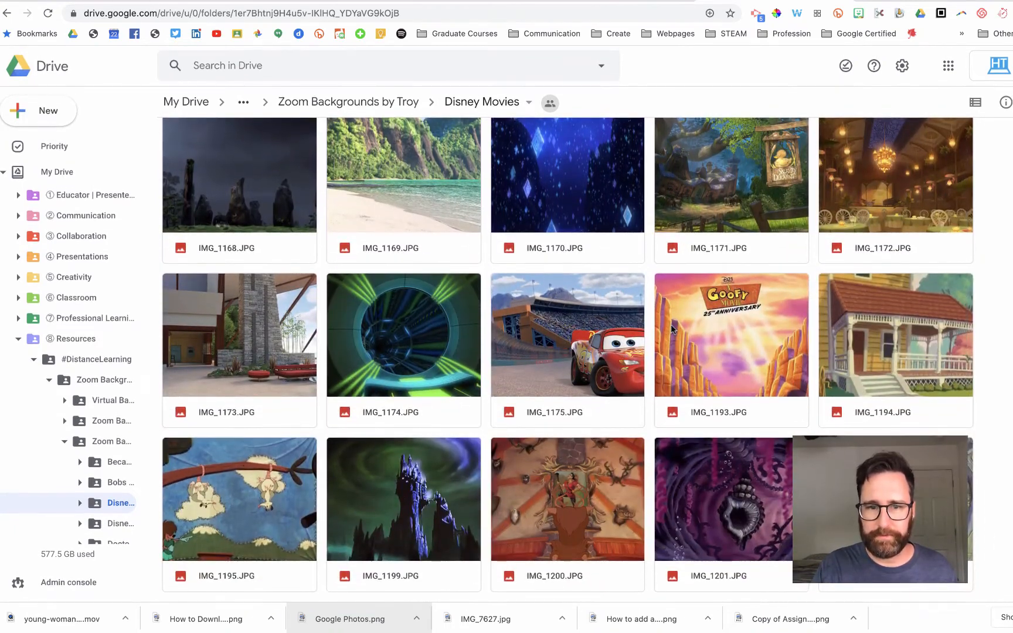
left_click(239, 334)
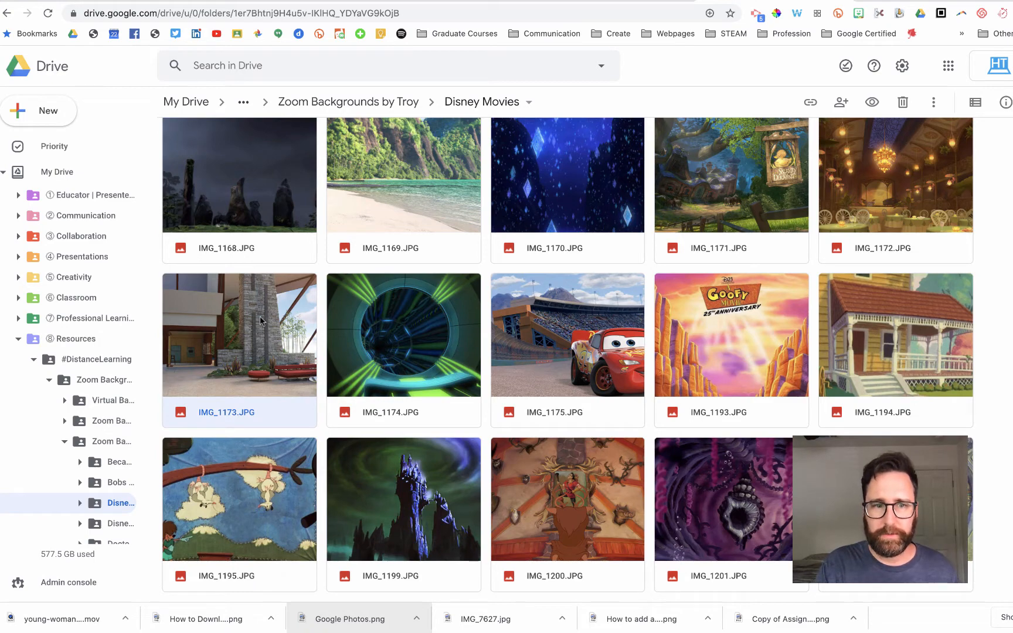
Open the context menu on IMG_1173.JPG to download it
right_click(239, 335)
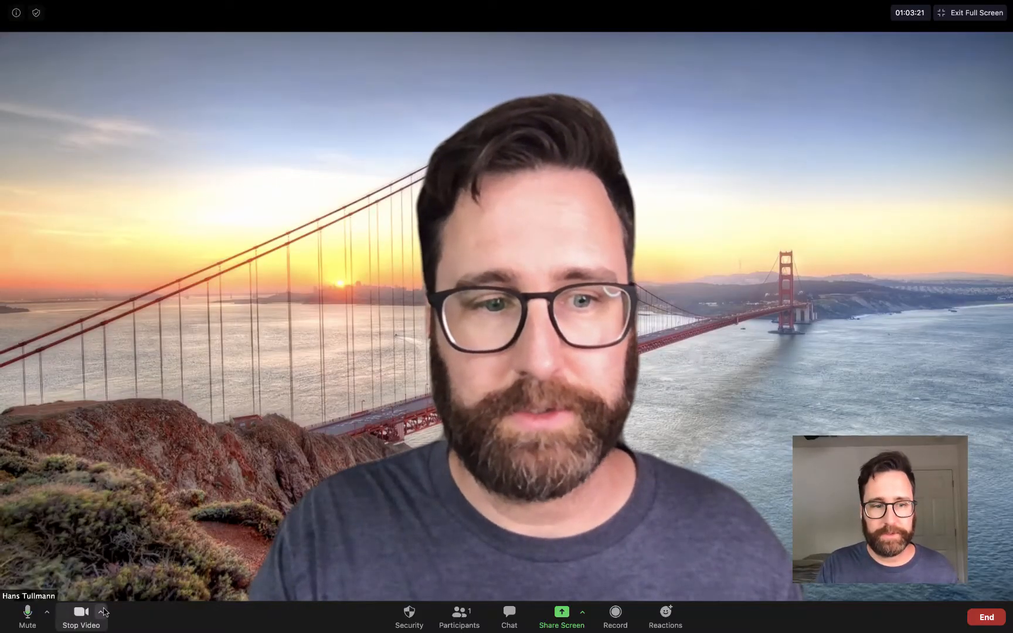
Open Zoom's Virtual Background settings from the Stop Video menu and start adding a background
left_click(102, 612)
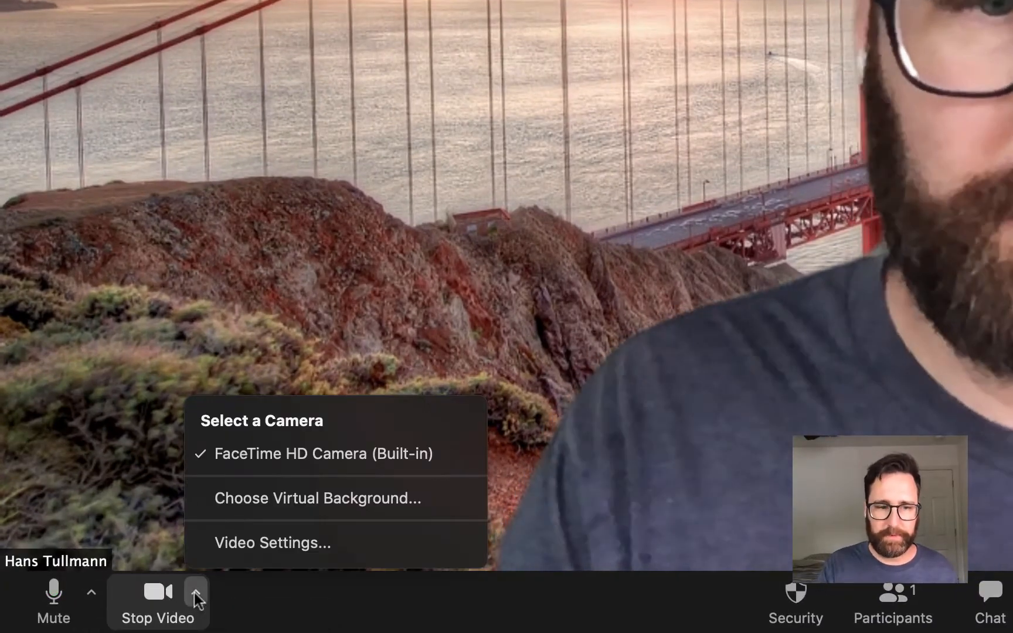
left_click(316, 497)
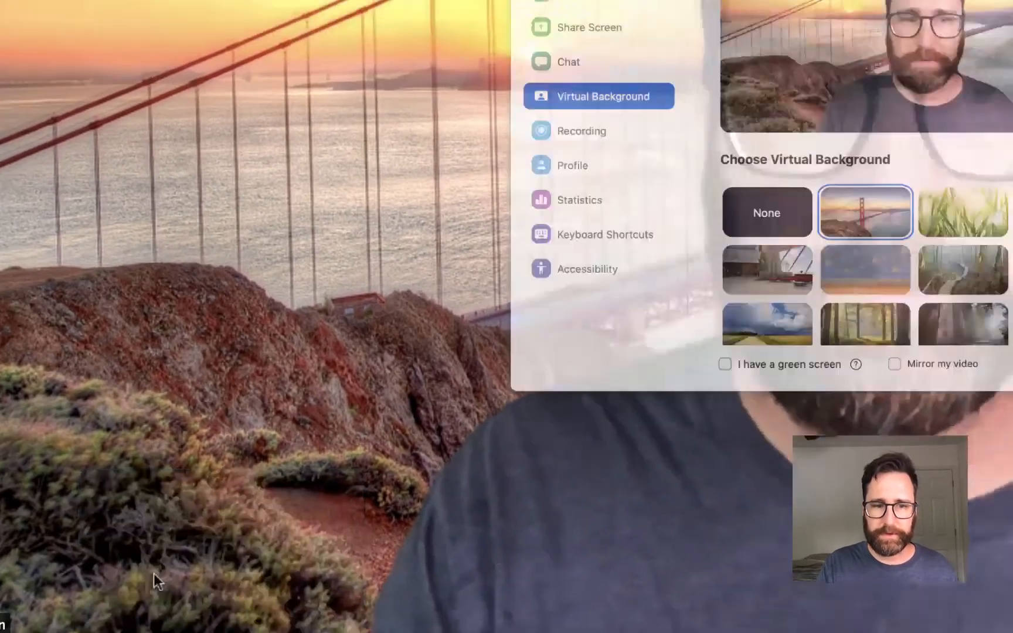
left_click(825, 368)
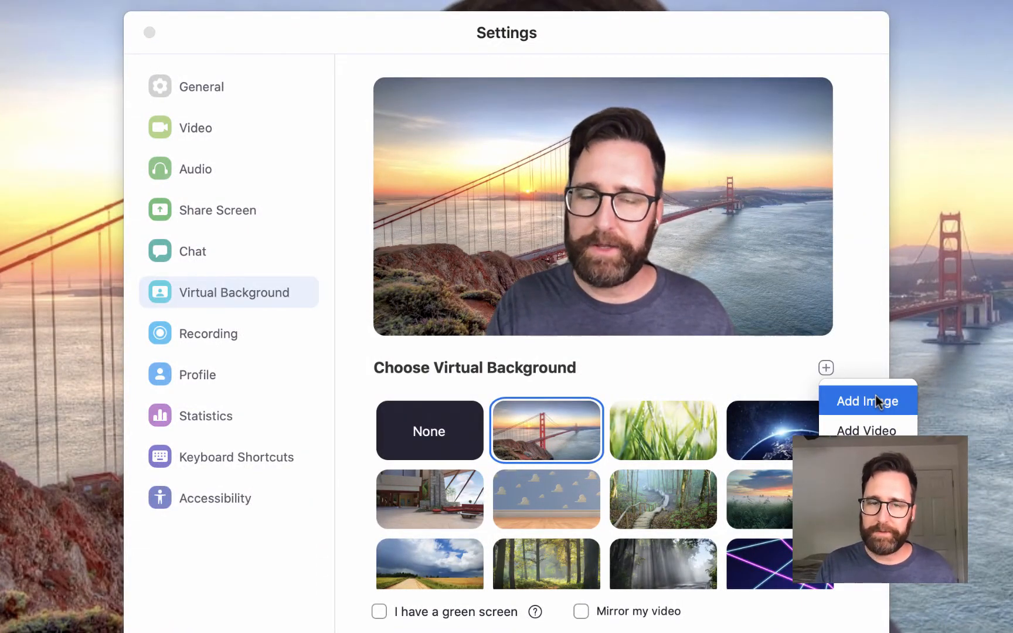
Add IMG_1173.JPG from Downloads as the virtual background image
left_click(865, 401)
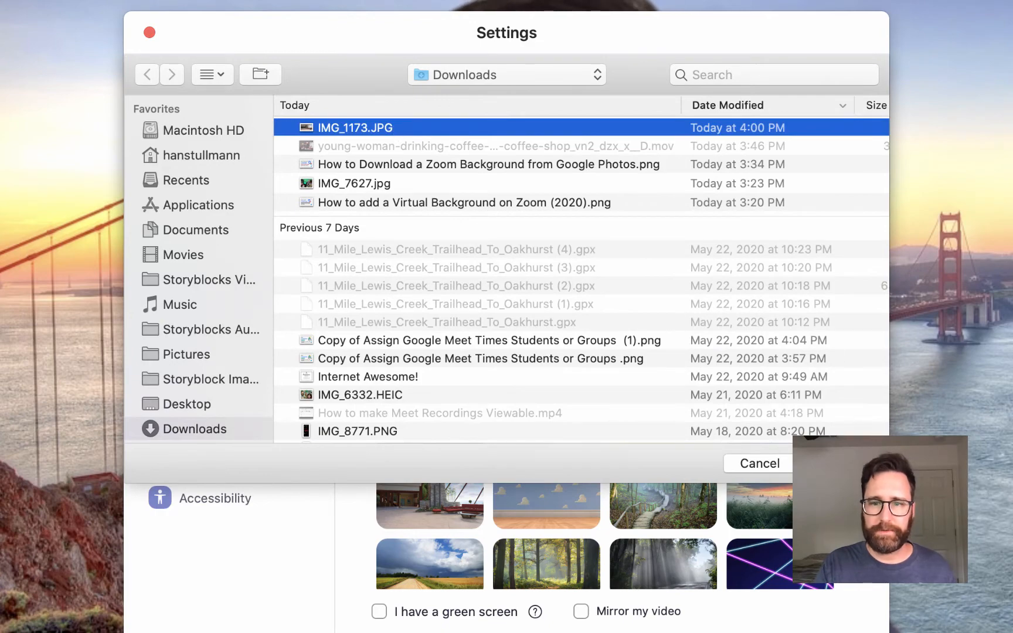
left_click(757, 463)
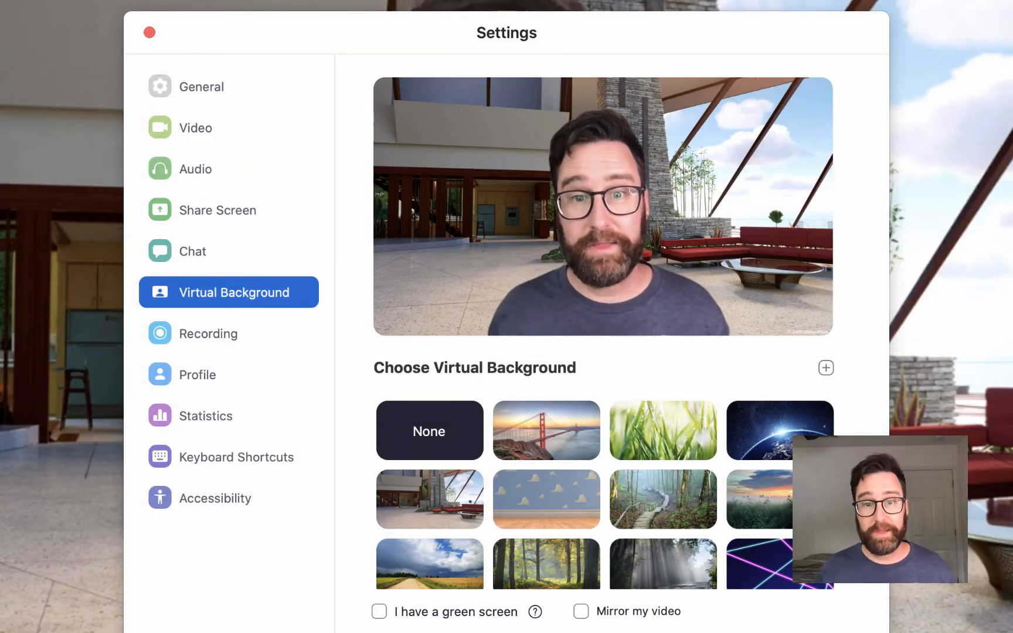